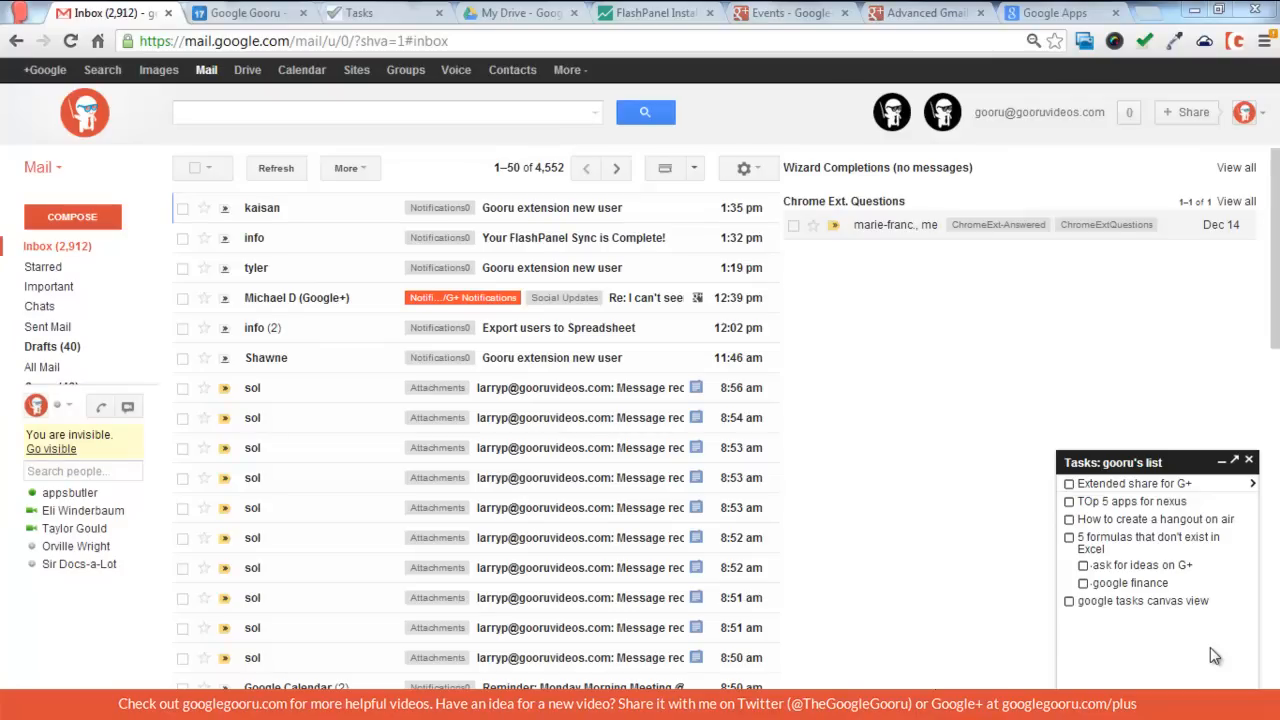
- Switch to Google Calendar and toggle the Tasks calendar off then back on beside the week view
left_click(42, 168)
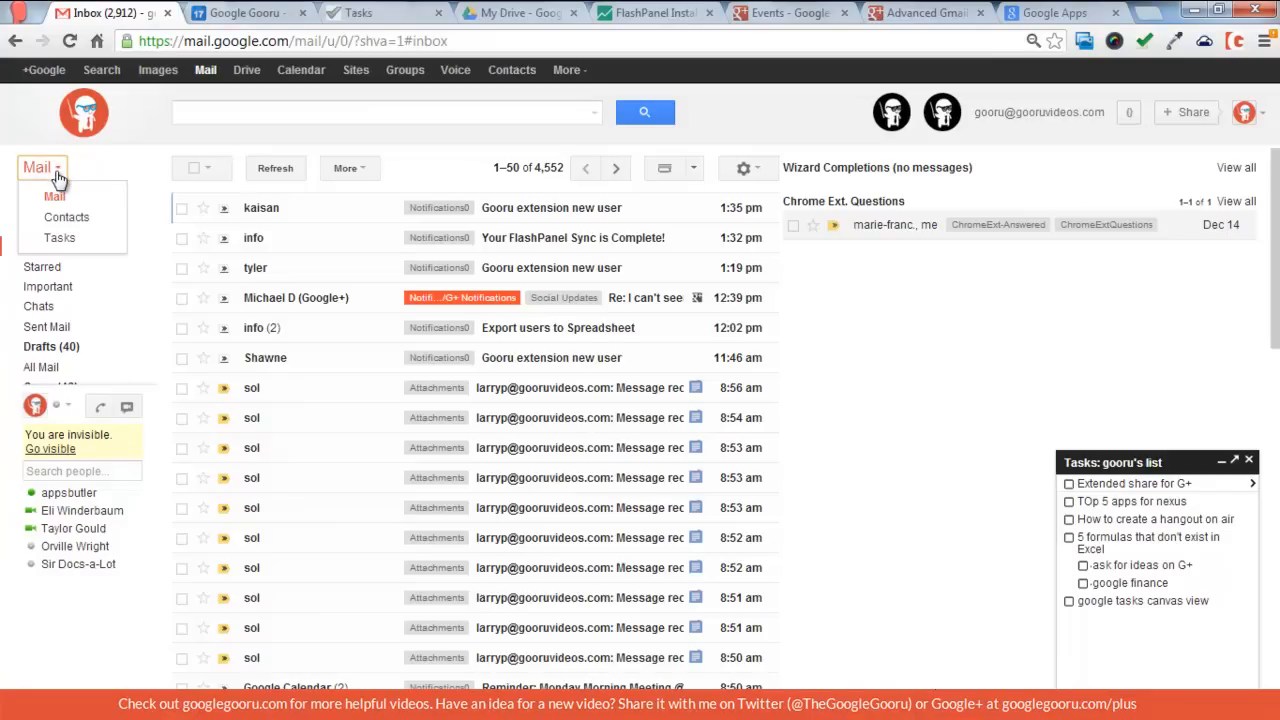
mouse_move(70, 238)
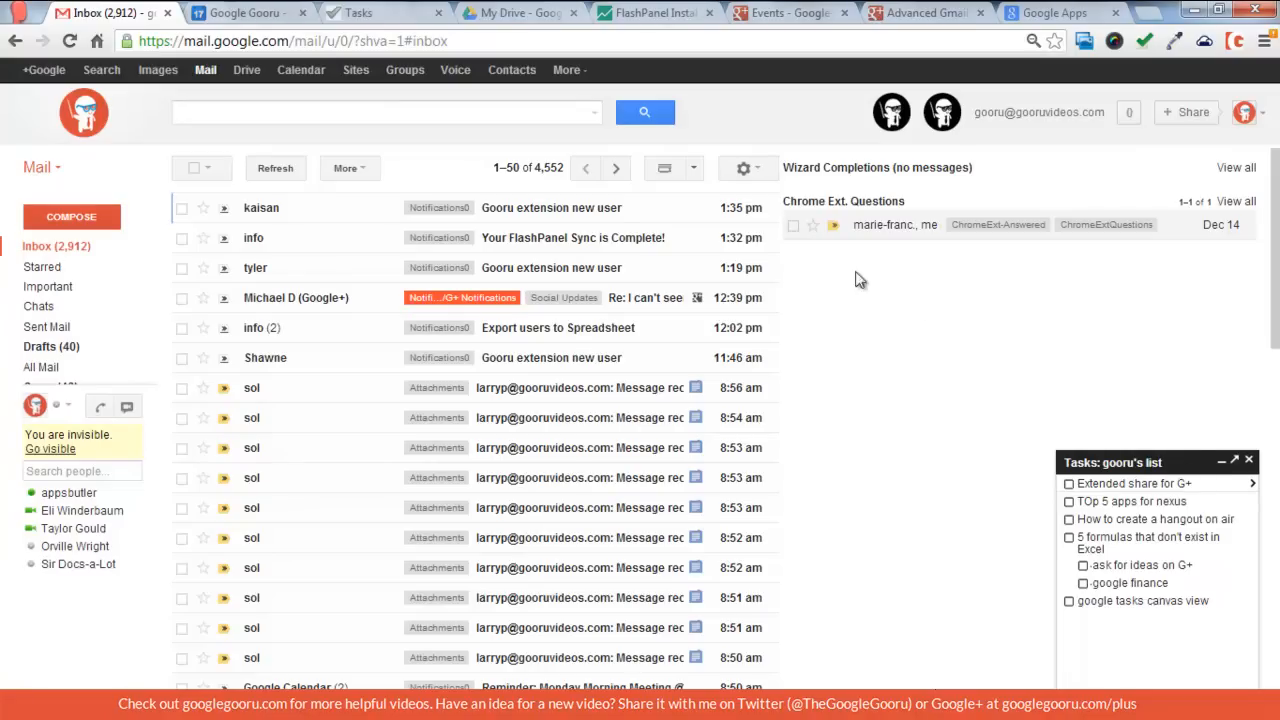
mouse_move(248, 12)
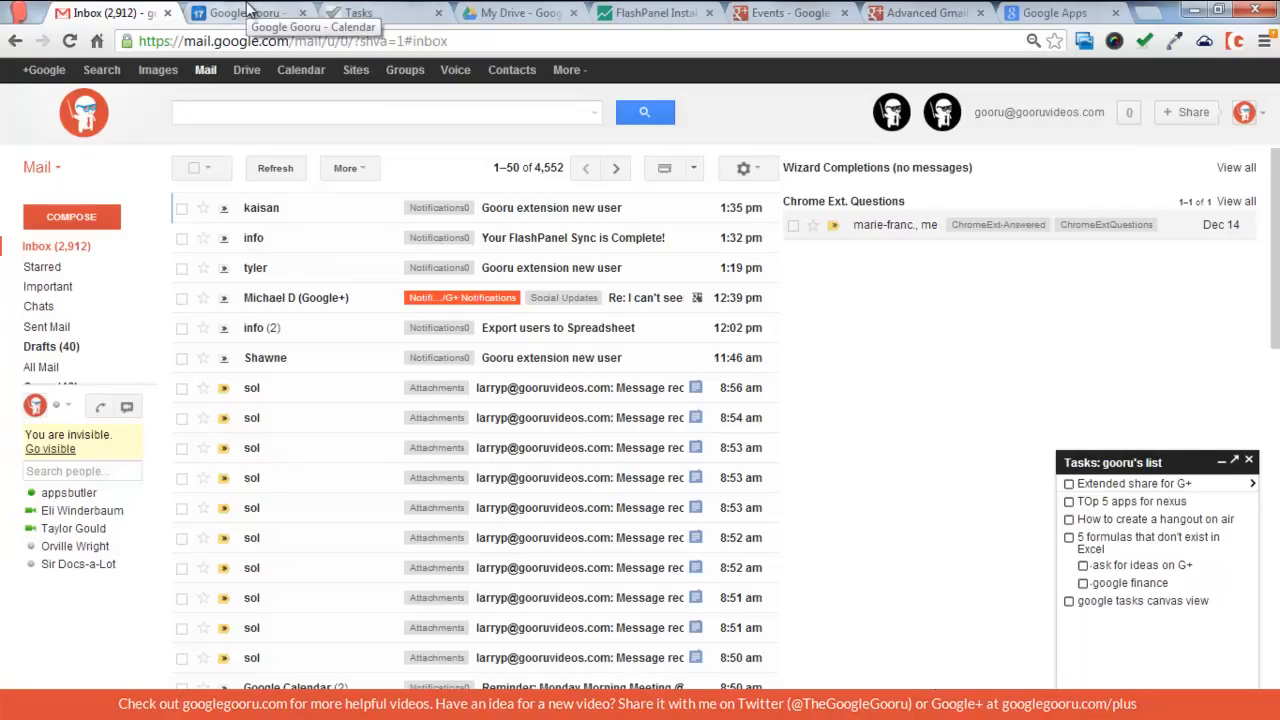
left_click(244, 12)
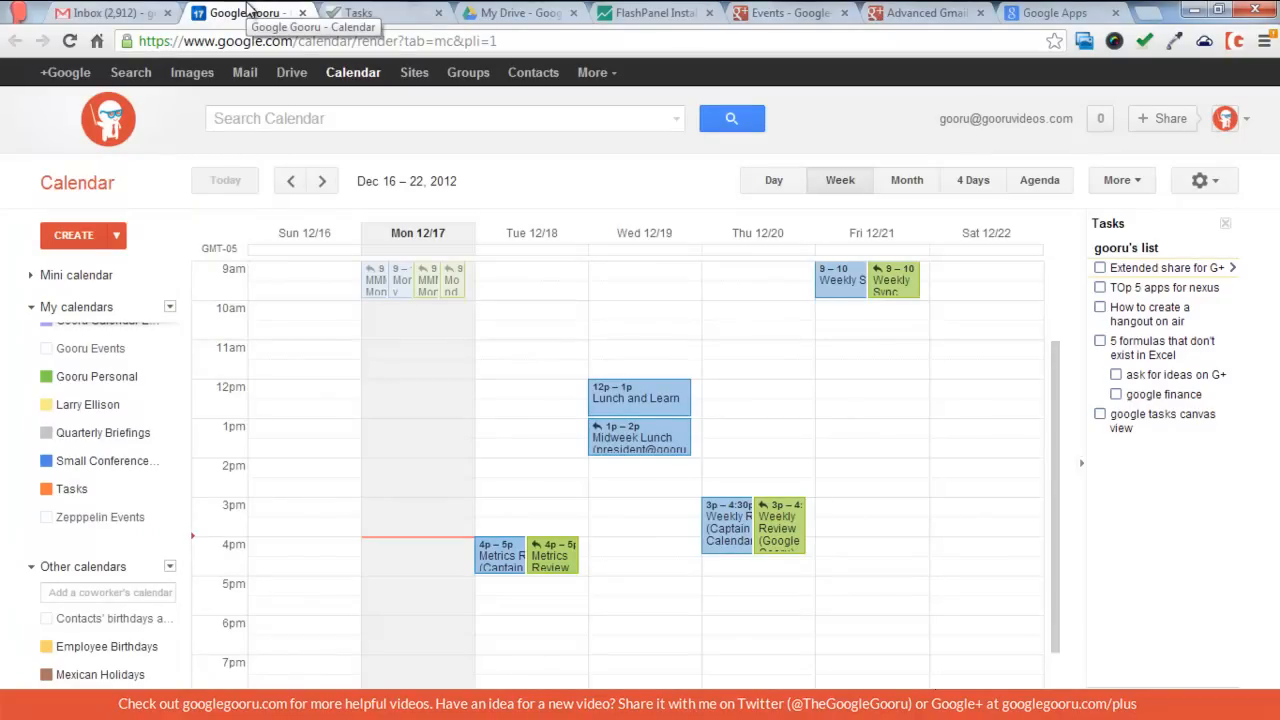
mouse_move(1228, 232)
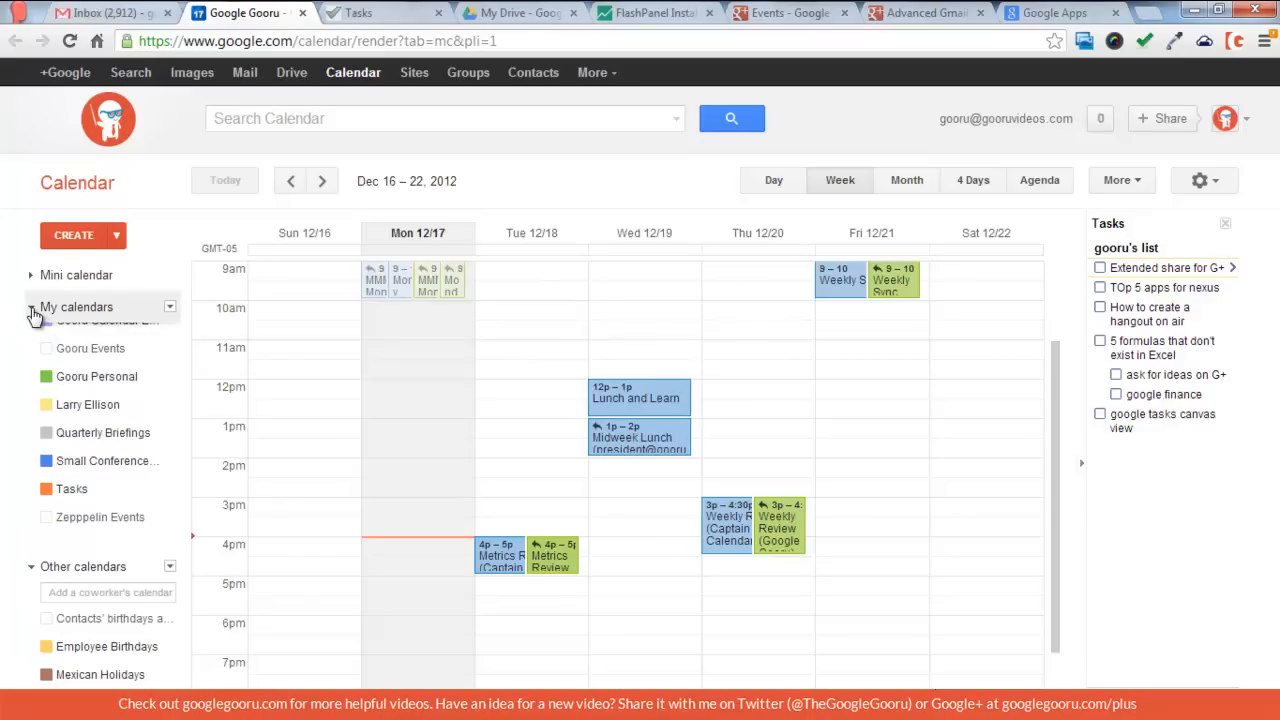
mouse_move(100, 432)
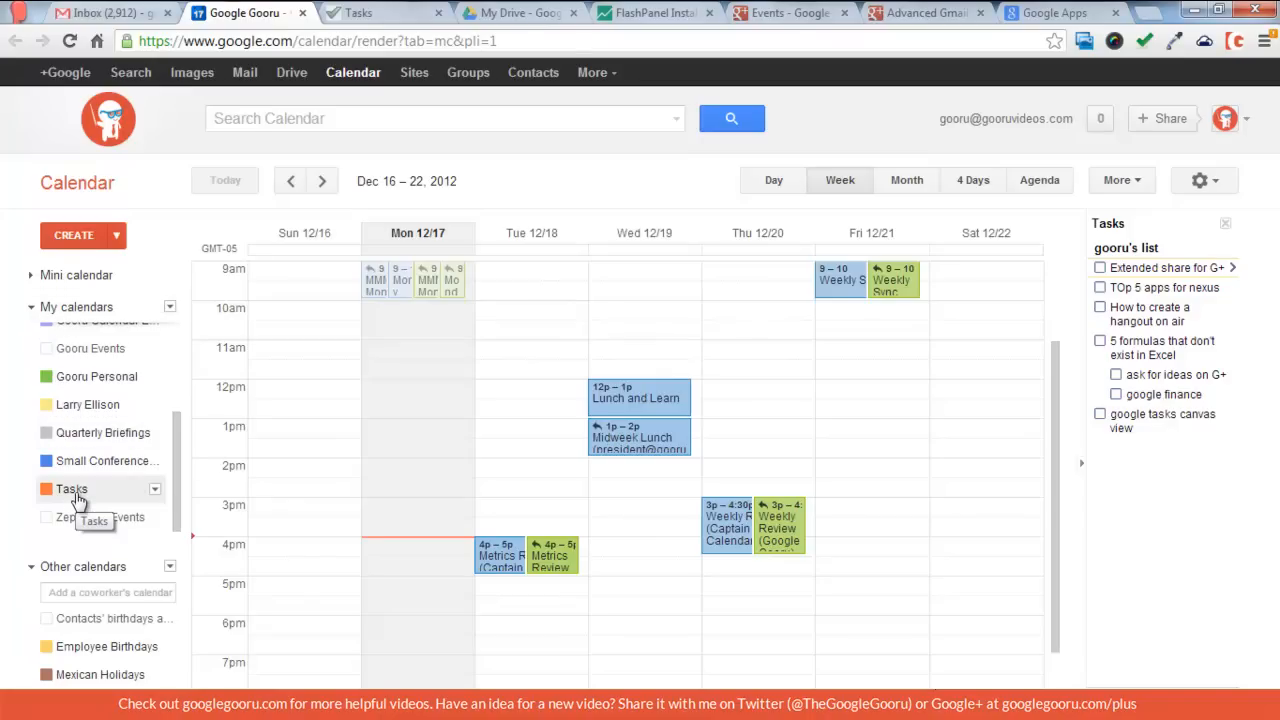
left_click(46, 488)
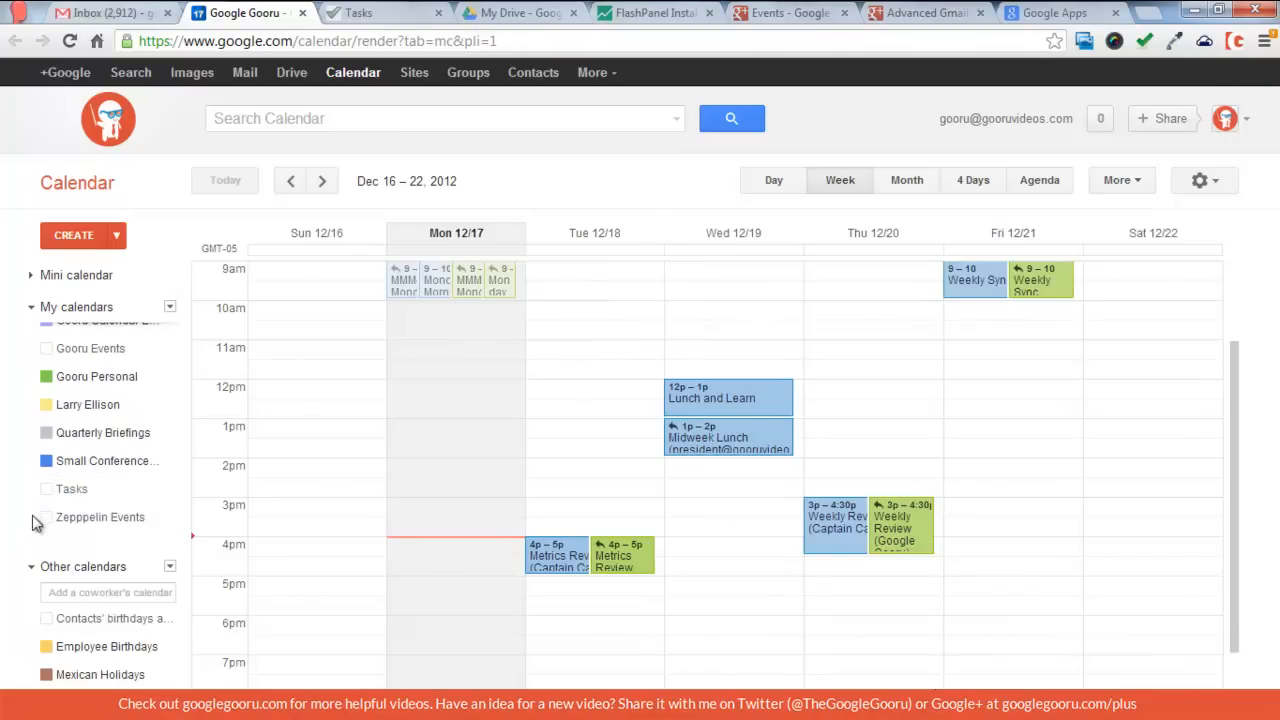
left_click(46, 488)
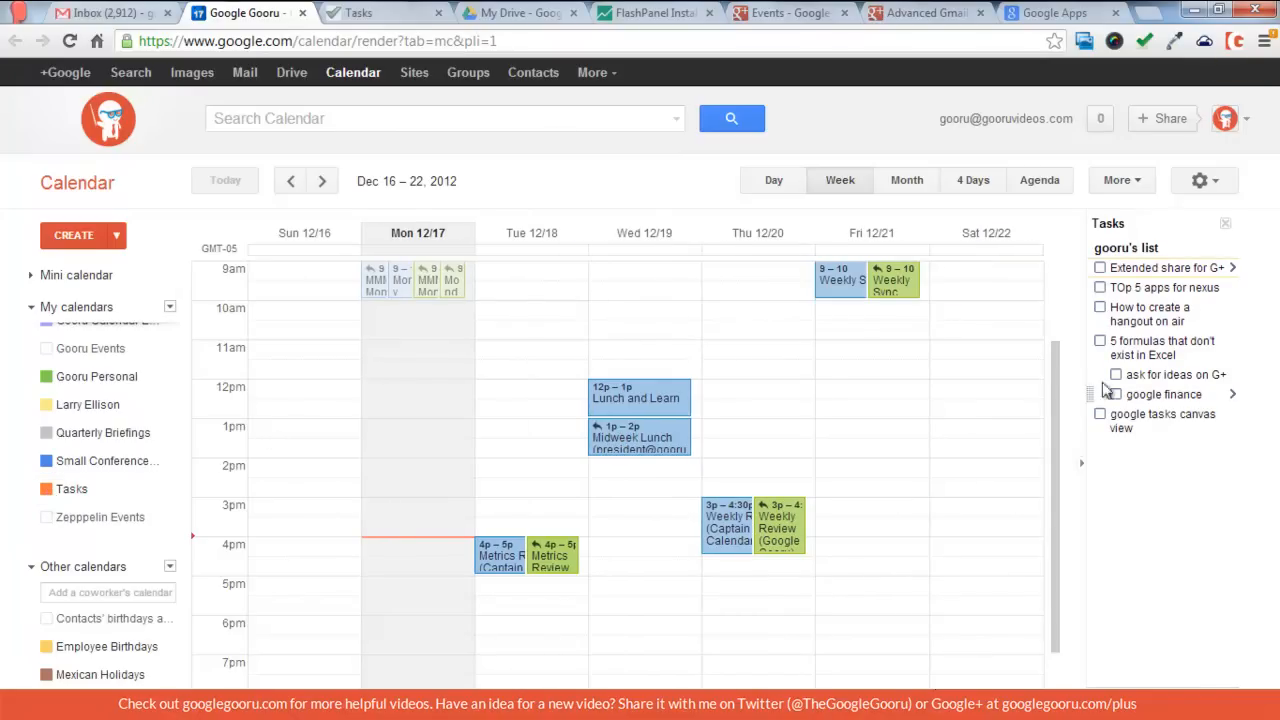
- View gooru's list in the full-page Tasks canvas, then return to the Gmail inbox tab
left_click(380, 12)
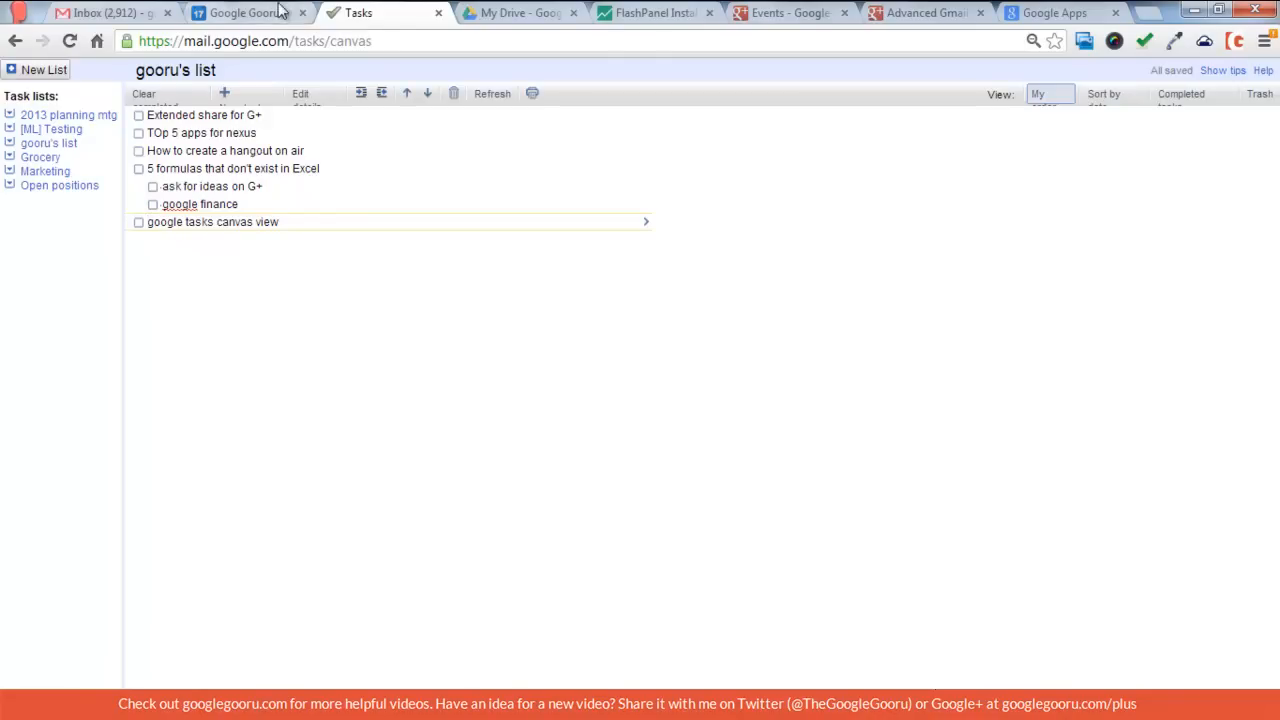
left_click(100, 12)
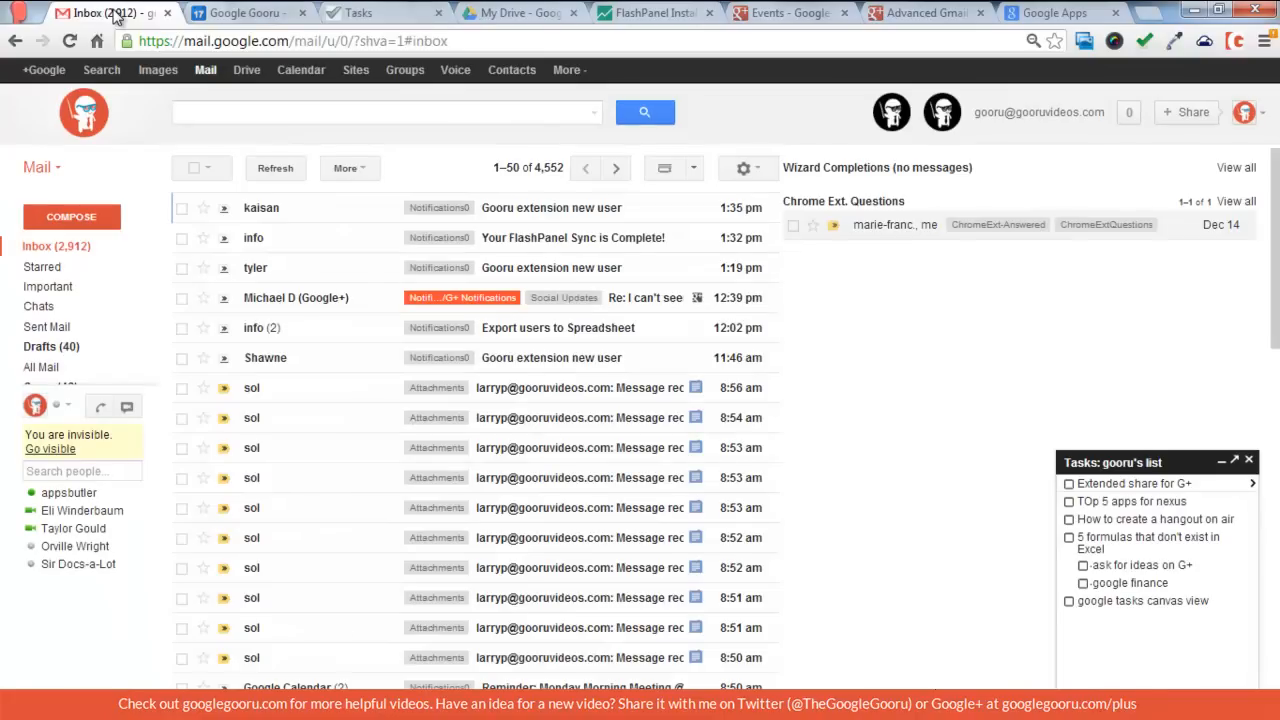